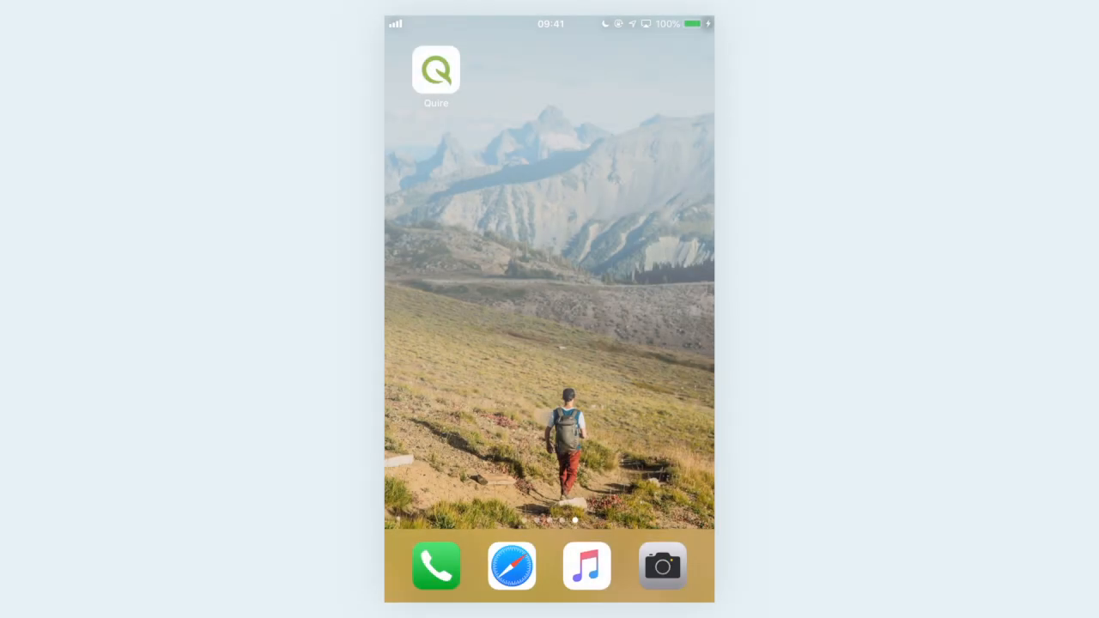
Launch Quire from the iOS home screen to the empty Charity Run Project list
click(435, 70)
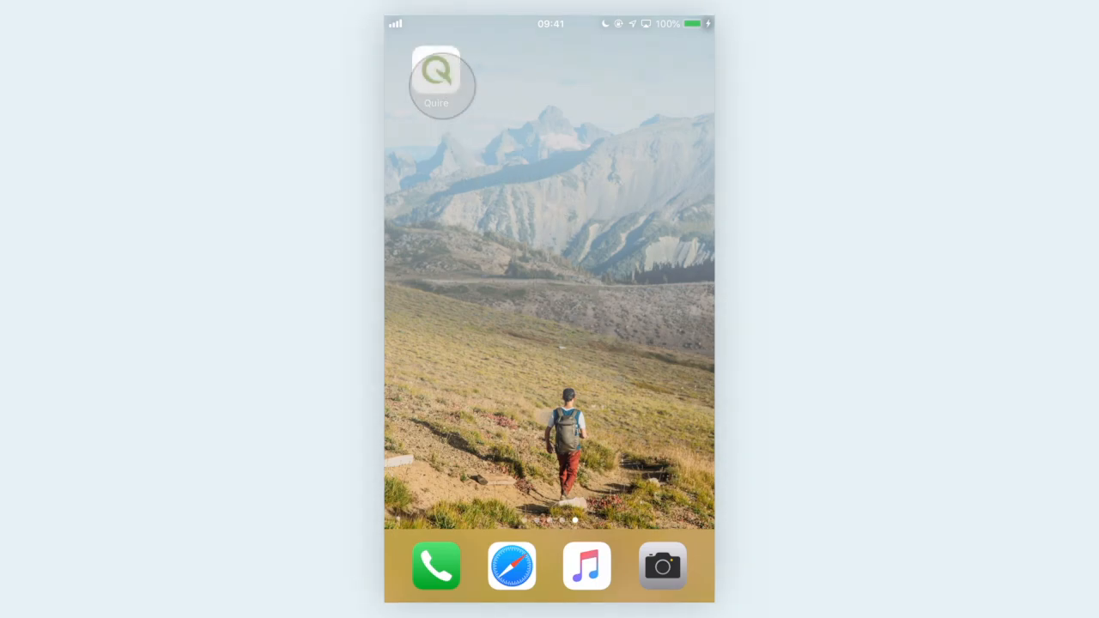
click(436, 71)
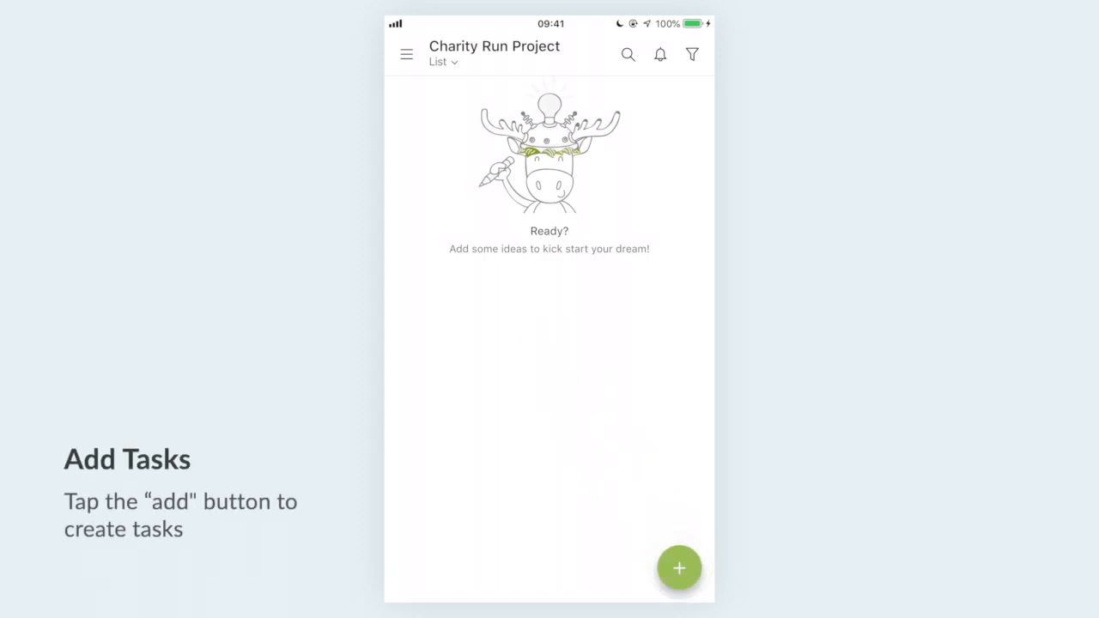
Add Event date and Sponsorship, nesting Media, Sports brand and T-shirt sponsors beneath
click(679, 568)
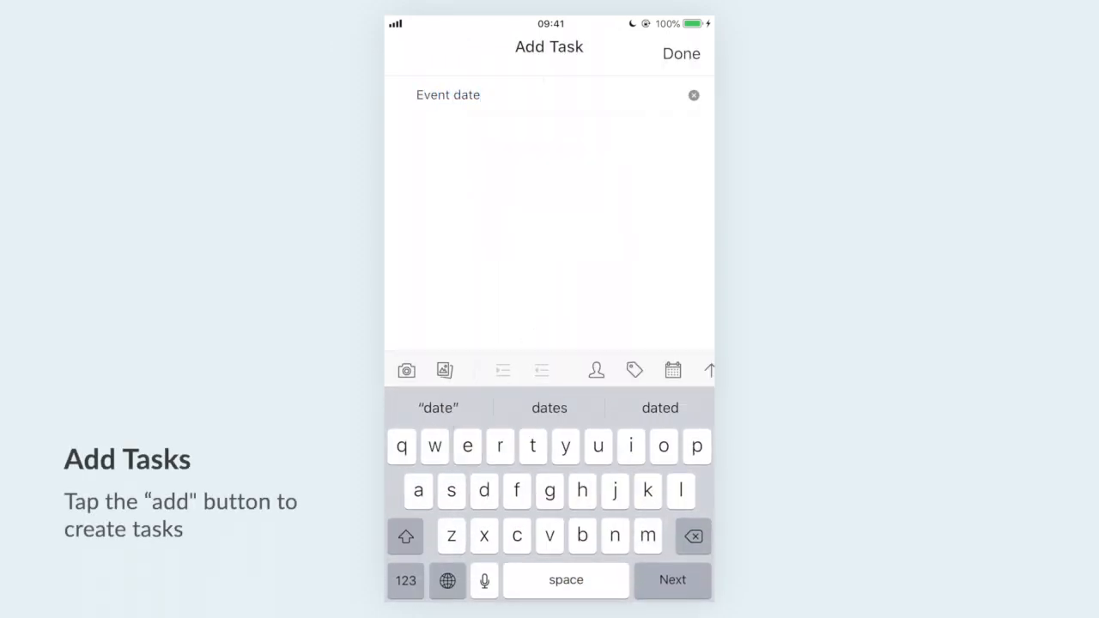
text(Sponsorship)
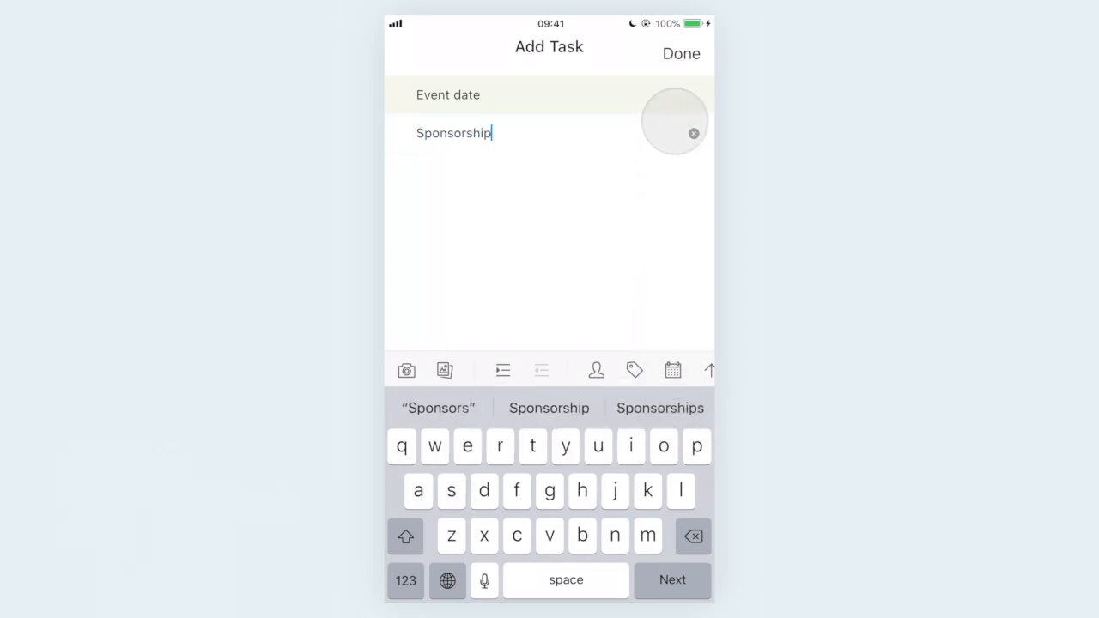
click(680, 53)
text(Sports brand)
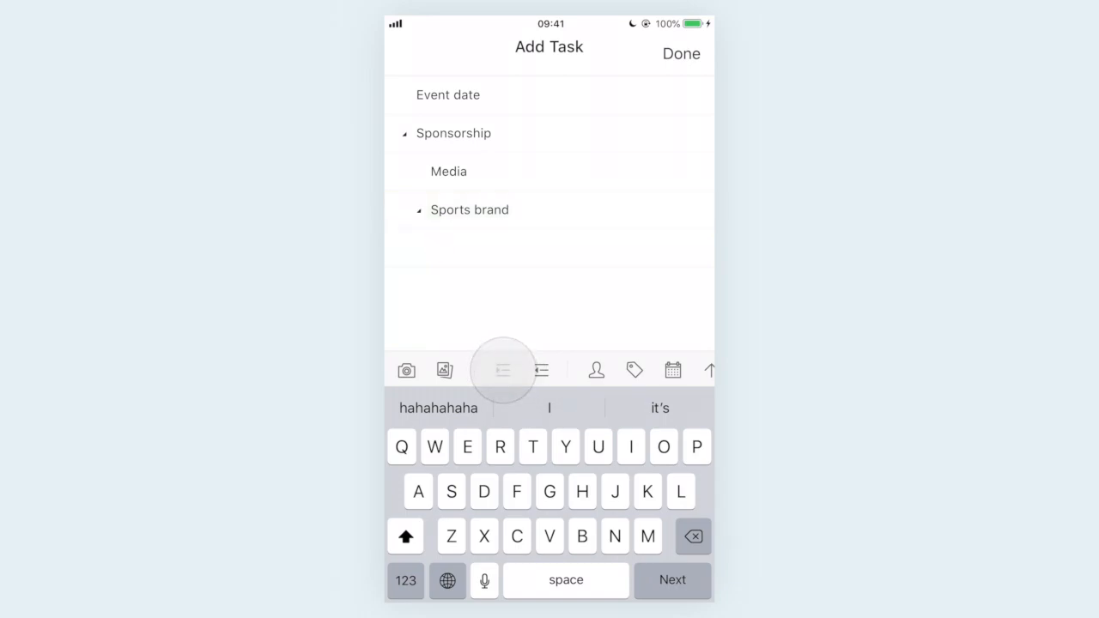
click(680, 53)
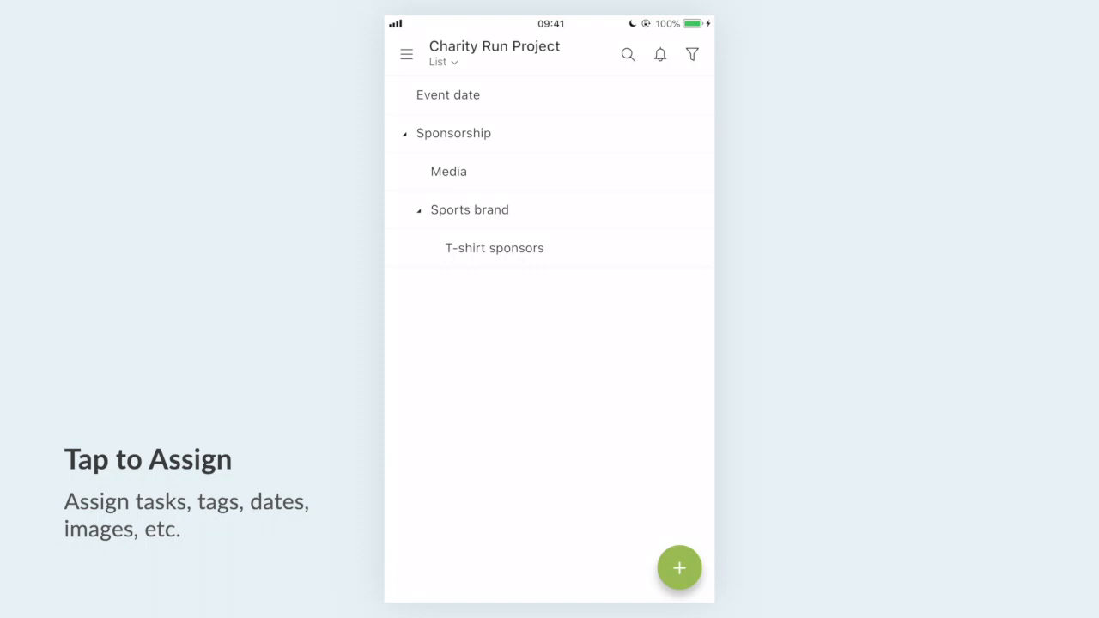
Add a Promotion task assigned to the suggested member and tagged #promotion
click(679, 568)
text(Promotion @)
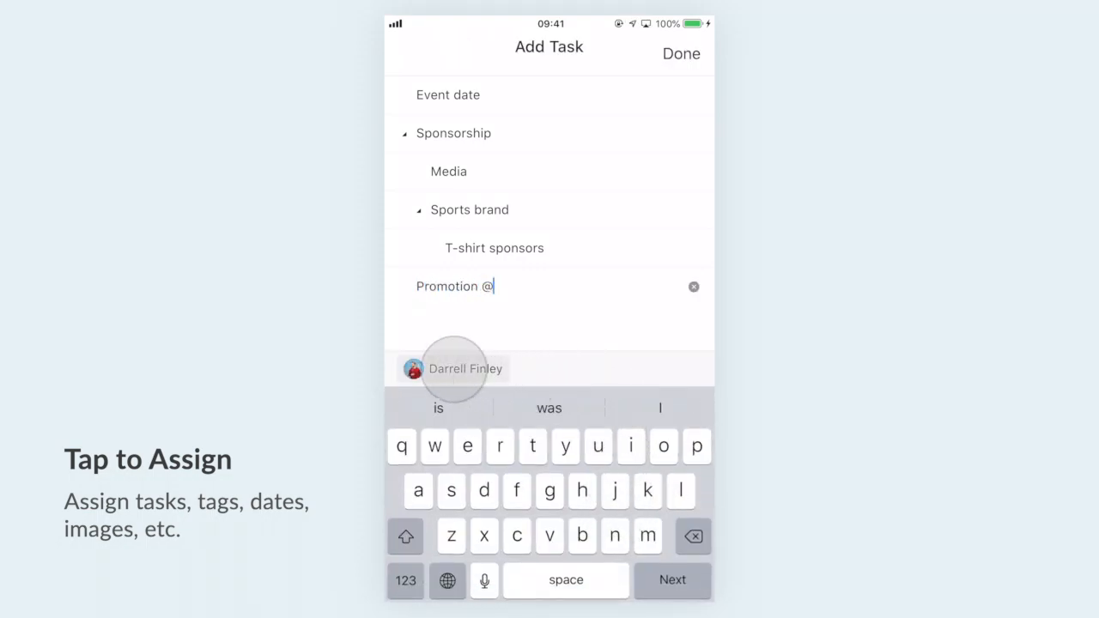
click(453, 368)
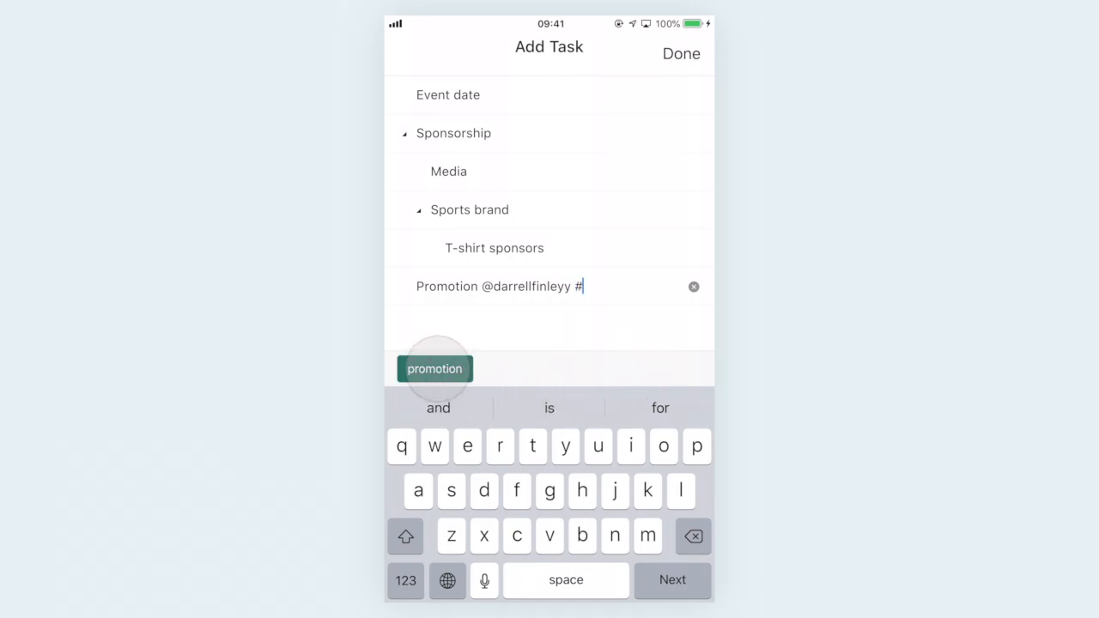
click(681, 54)
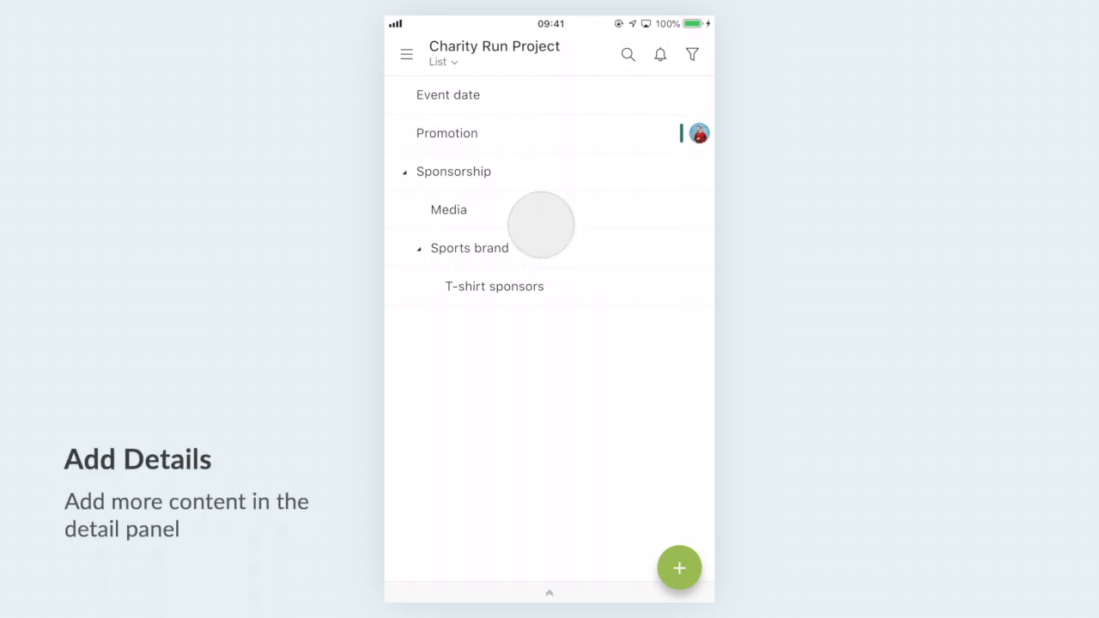
Start adding a file attachment to the Promotion task from stored Files
click(446, 133)
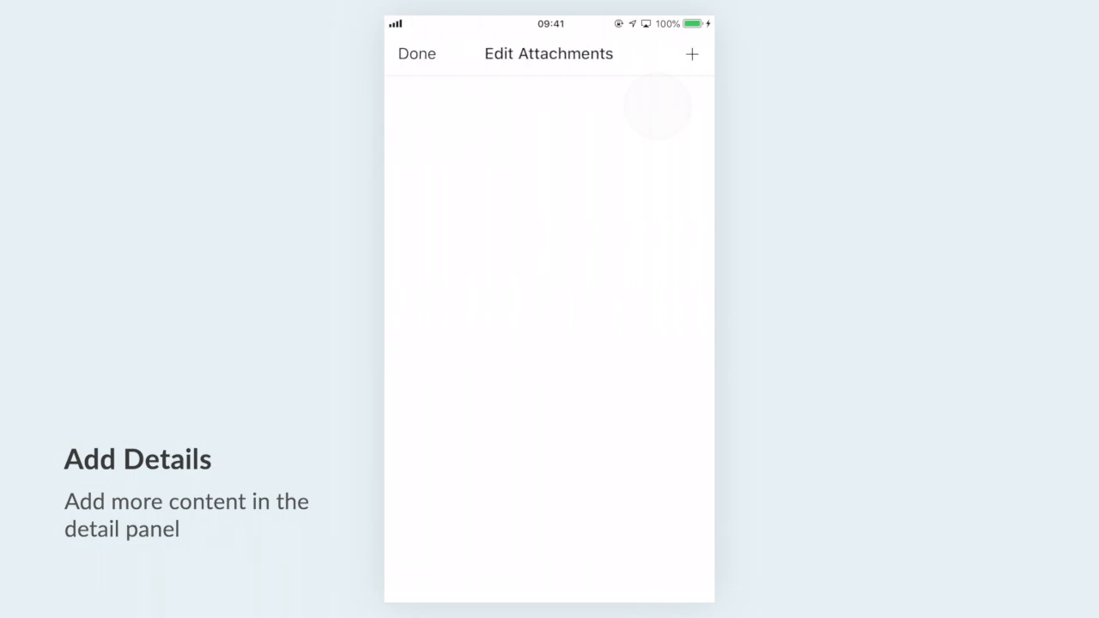
click(691, 53)
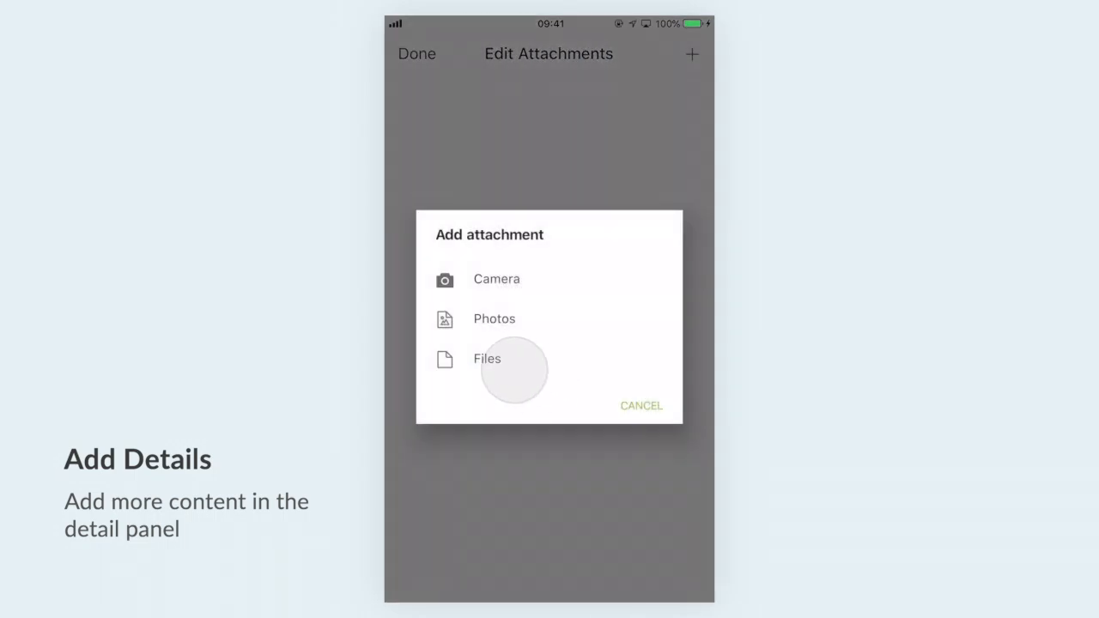
click(487, 358)
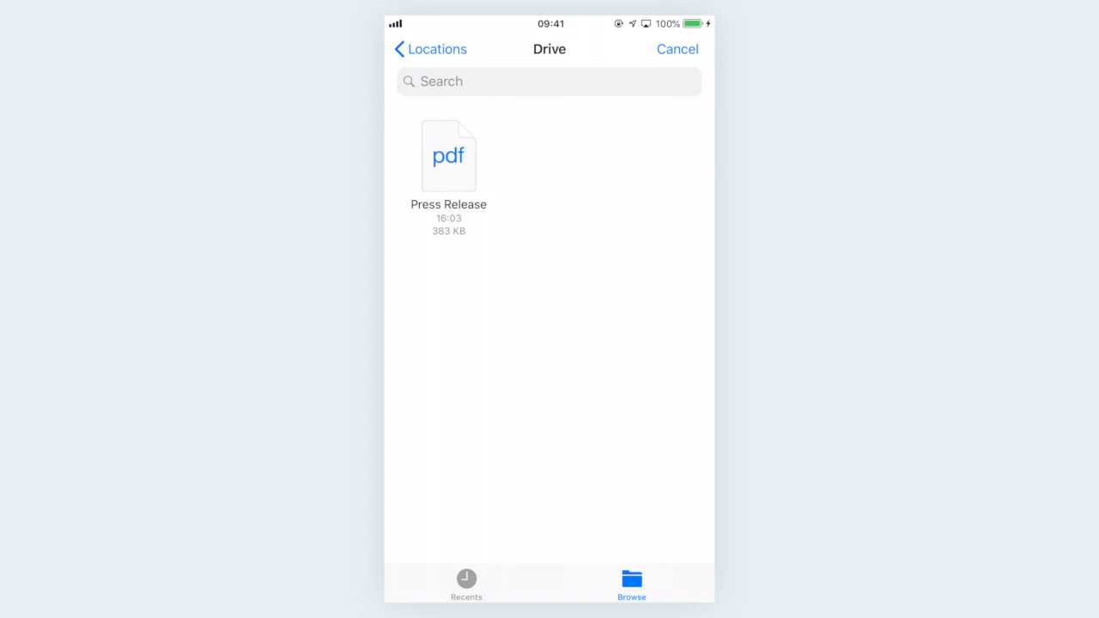
Attach the Press Release PDF from the Drive folder
click(449, 156)
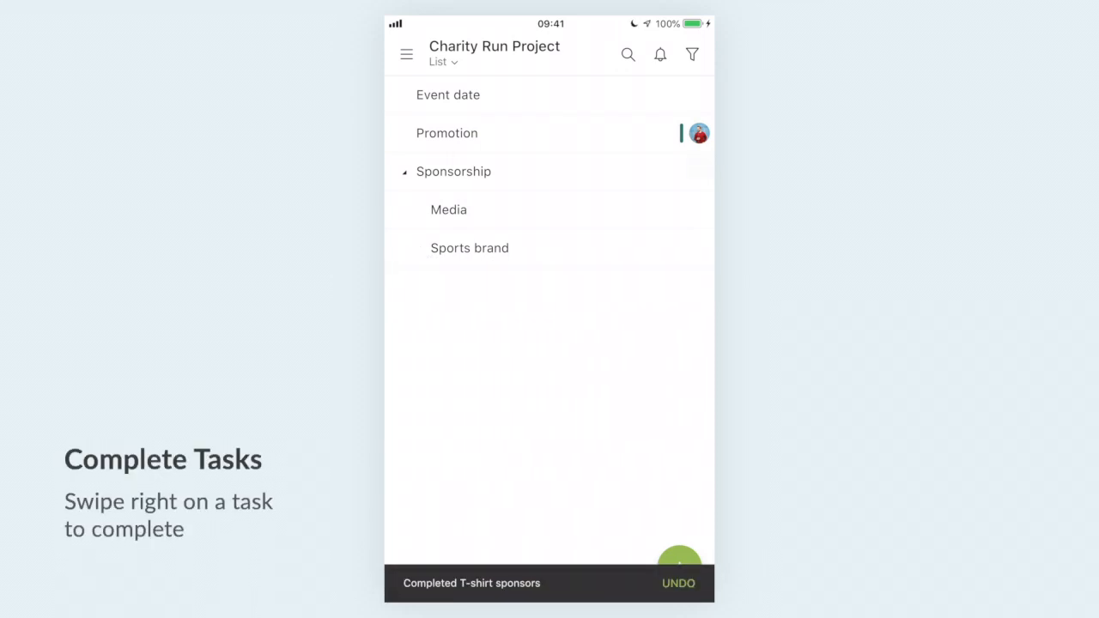
Start a new blank task line at the end of the list
click(679, 568)
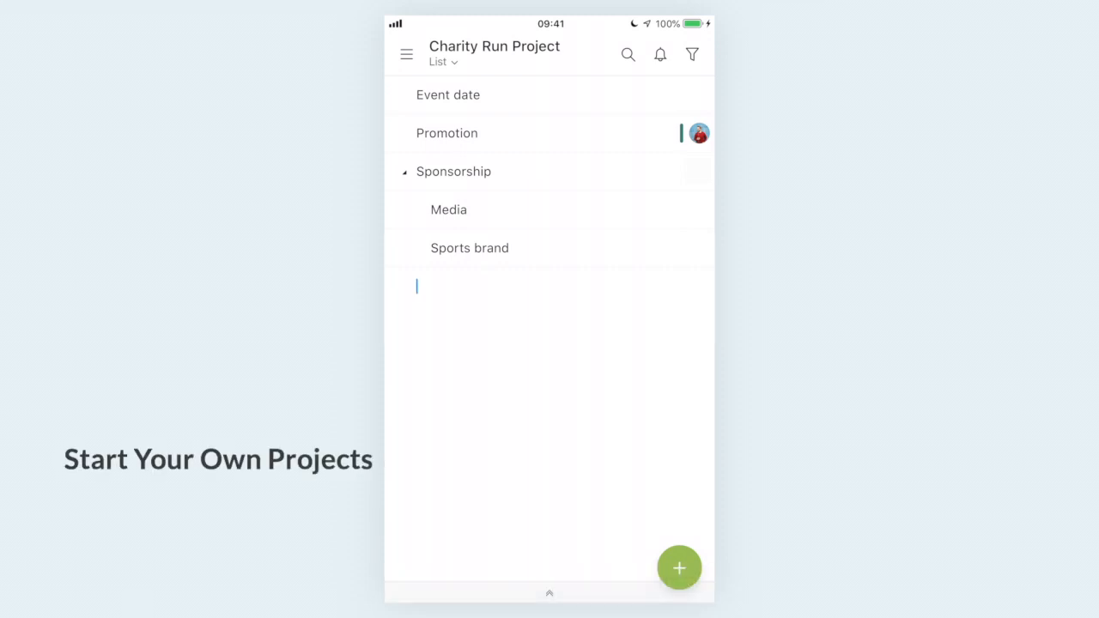